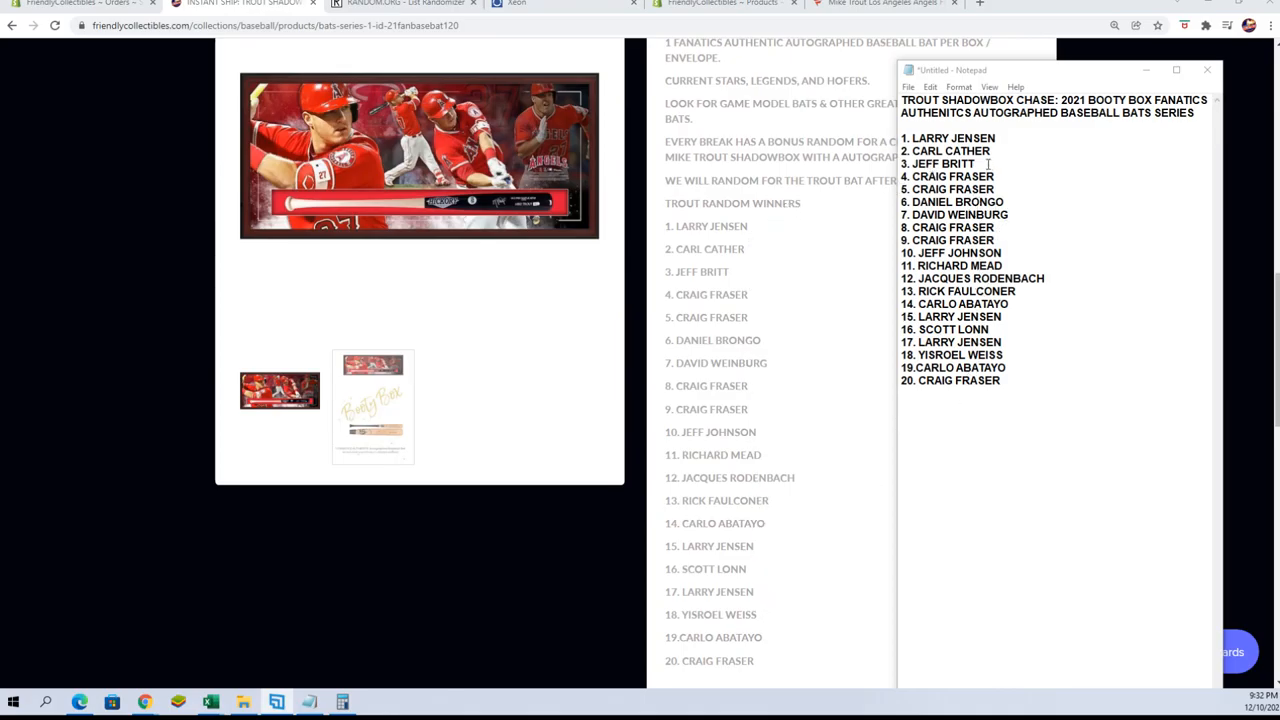
pyautogui.moveTo(1008, 328)
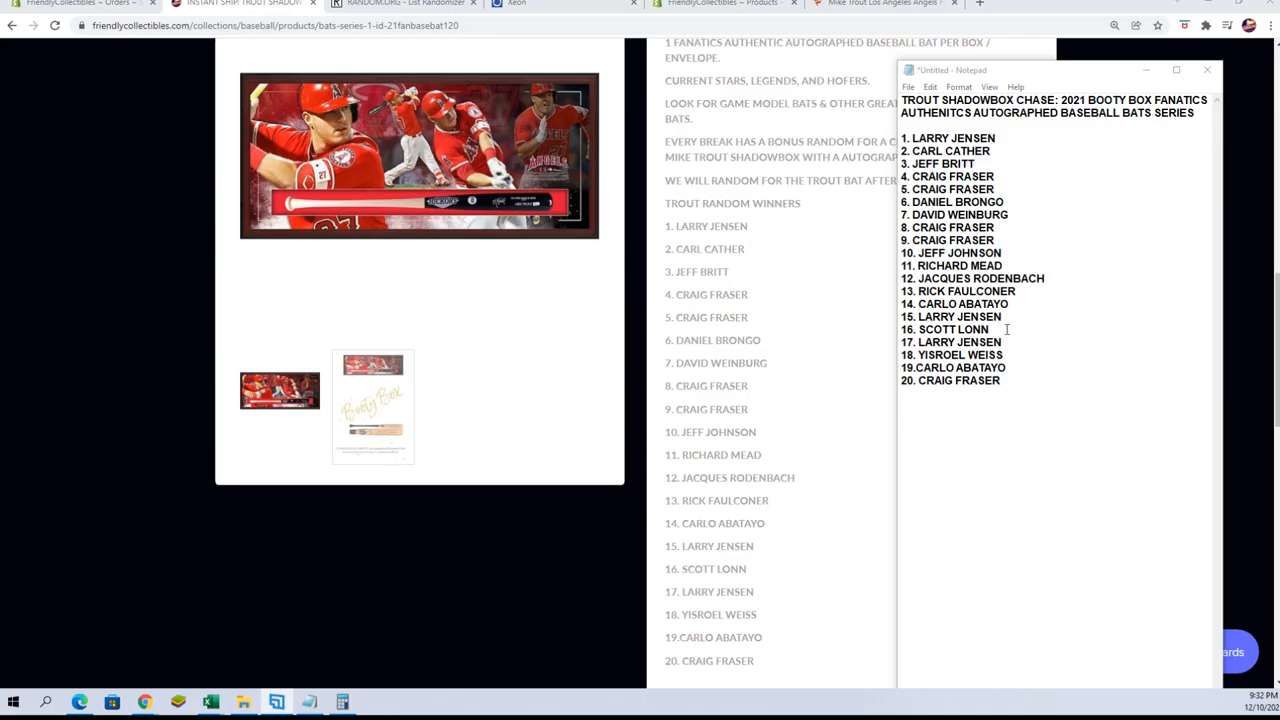
# - Paste the 20 giveaway names from Notepad into the List Randomizer field
pyautogui.click(1208, 68)
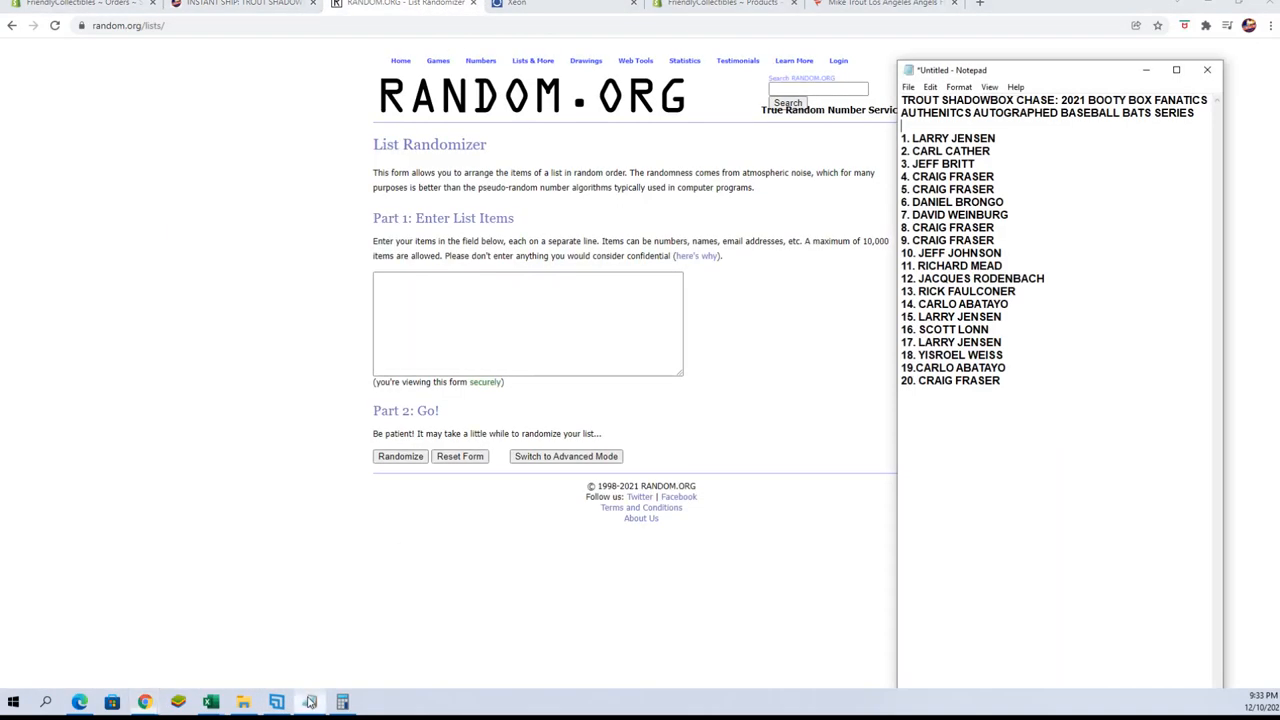
pyautogui.moveTo(1012, 244)
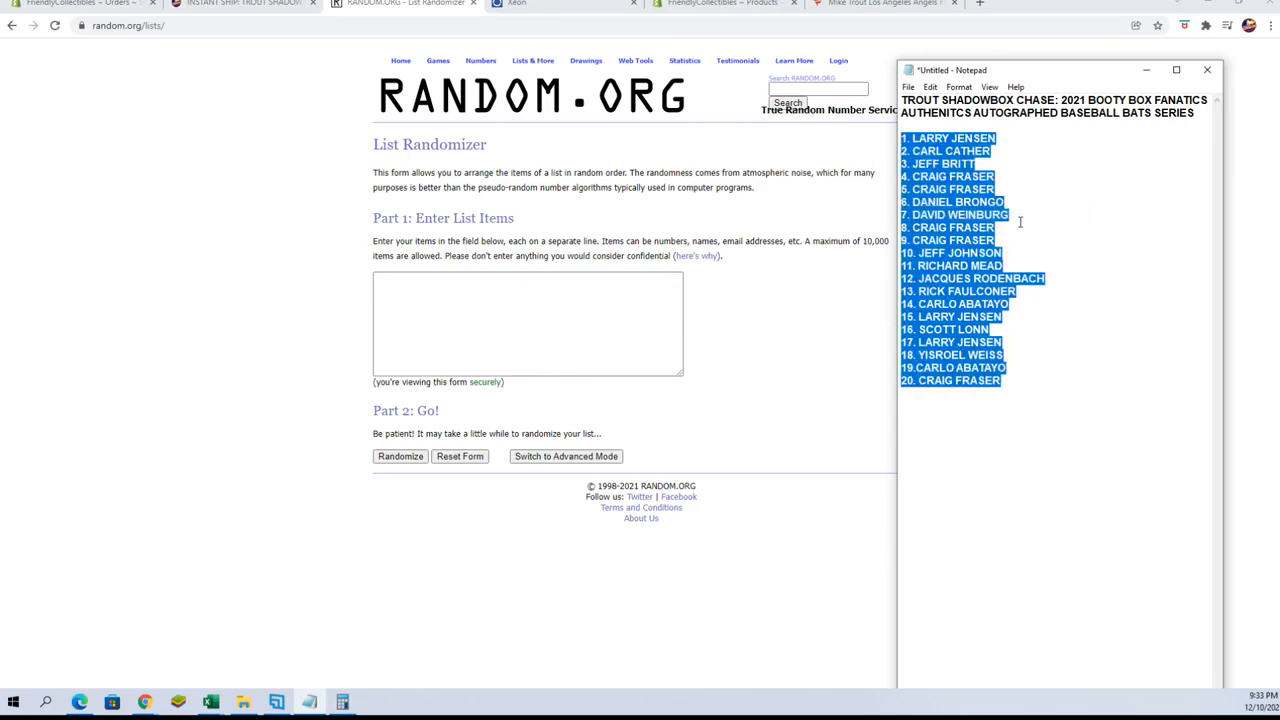
pyautogui.moveTo(1040, 70); pyautogui.dragTo(1064, 22)
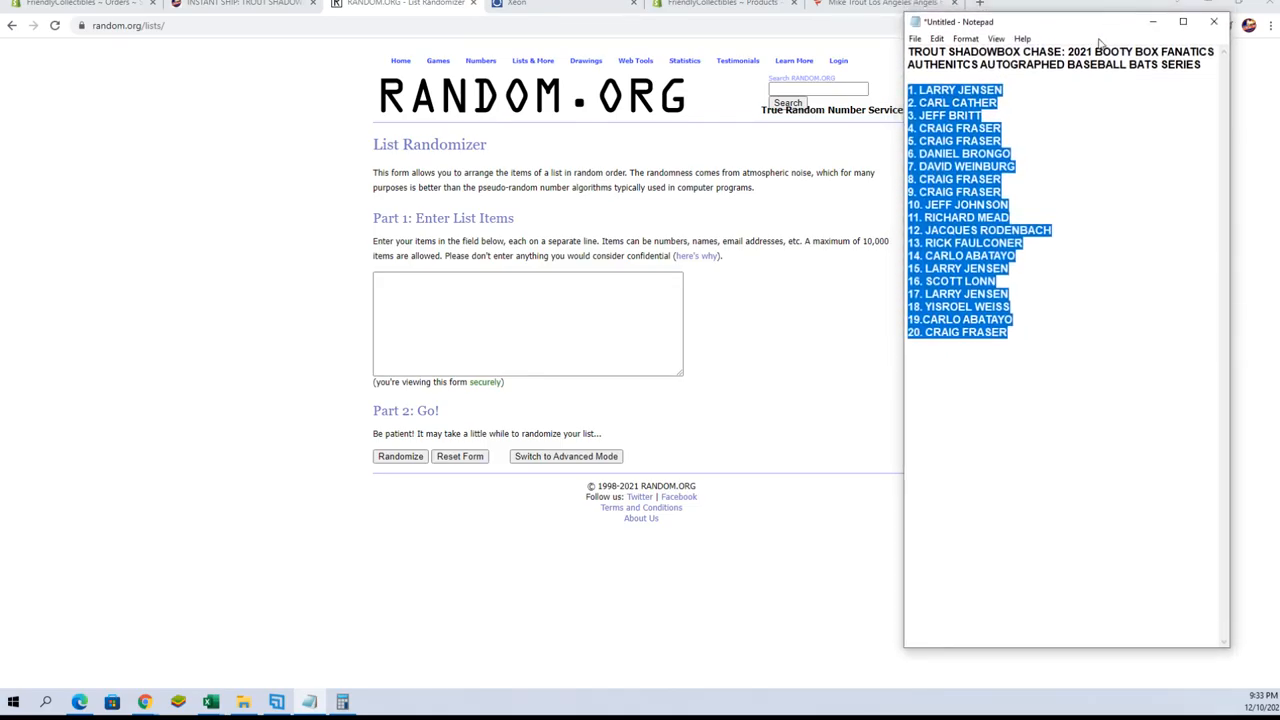
pyautogui.moveTo(748, 326)
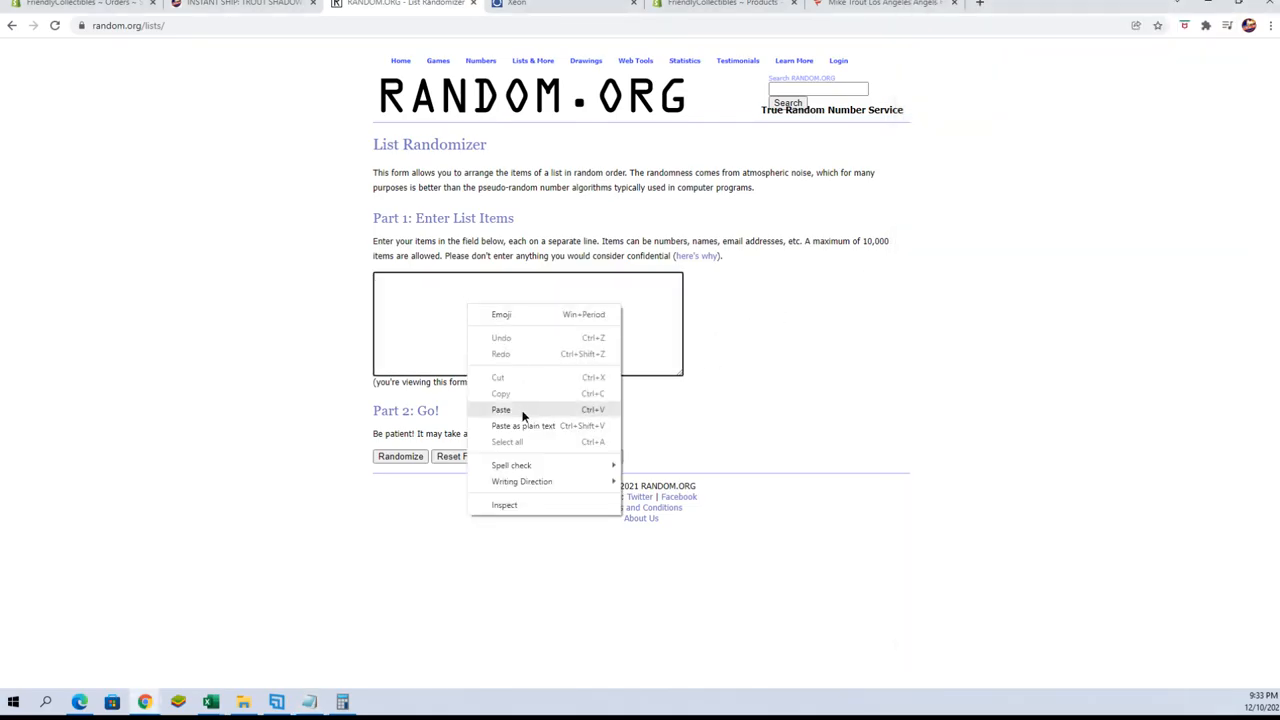
pyautogui.click(500, 408)
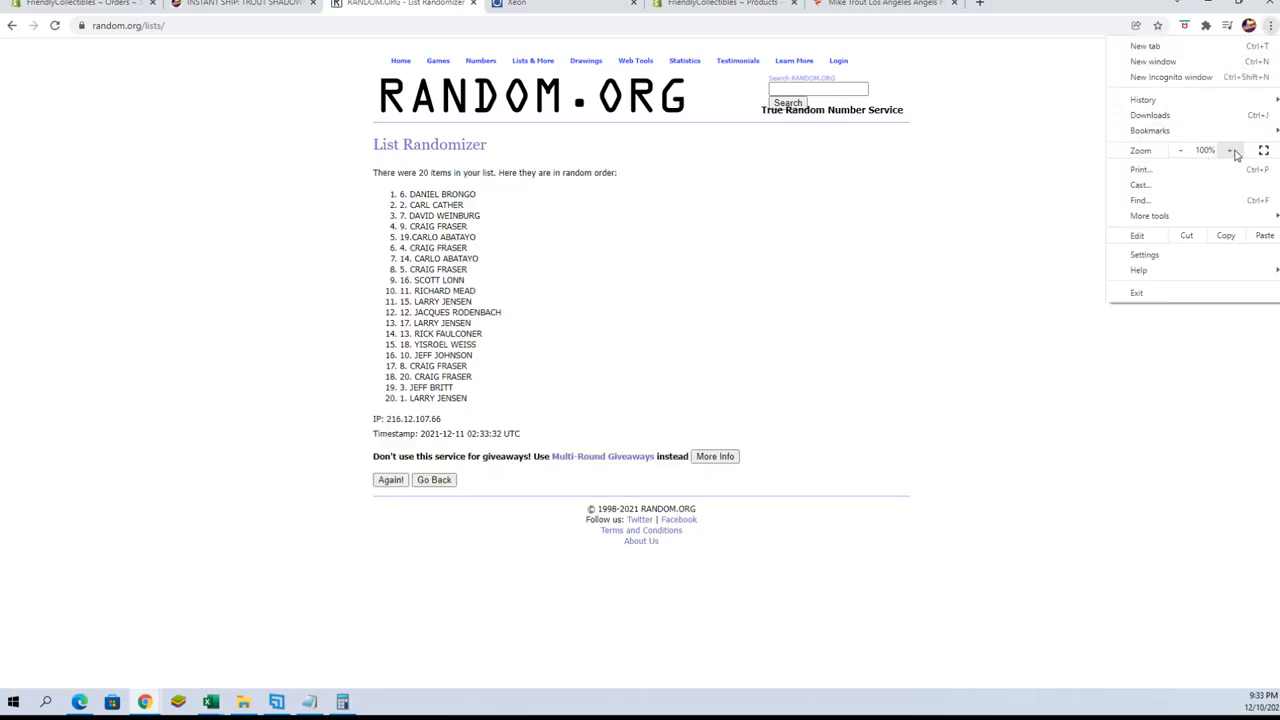
# - Zoom the page to 125% and reshuffle with Again! until randomized 7 times
pyautogui.click(1232, 150)
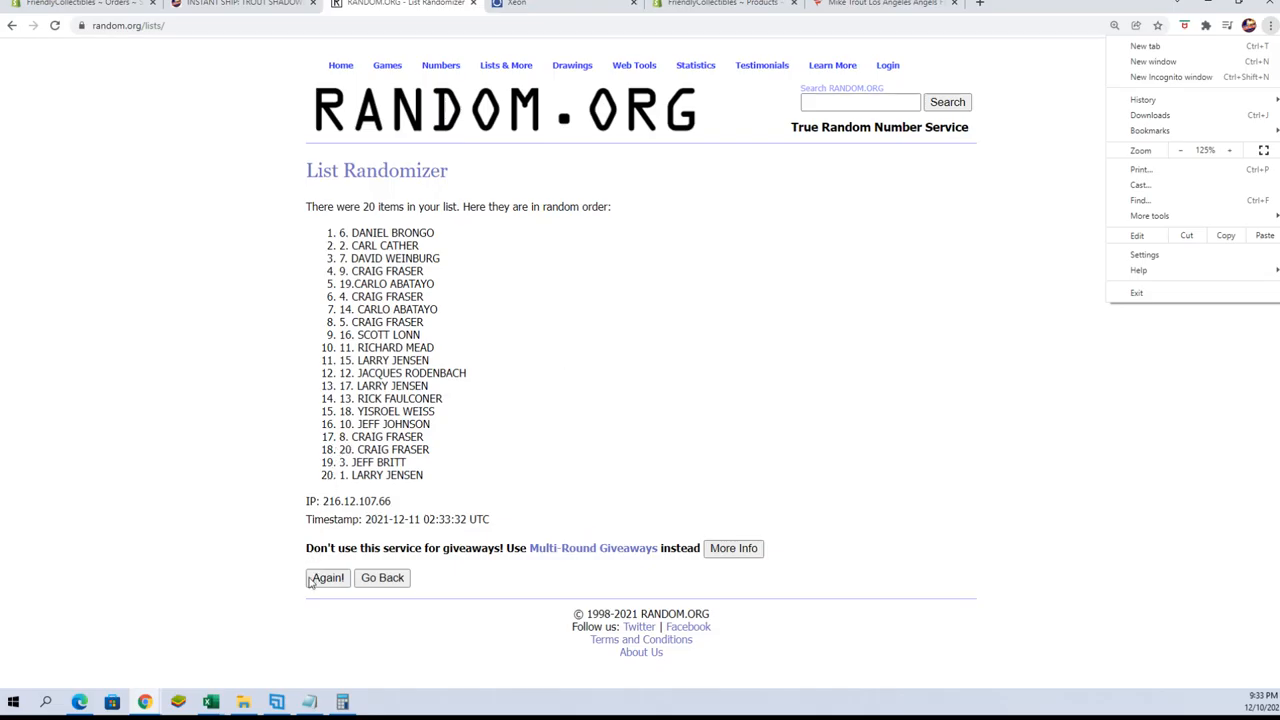
pyautogui.click(326, 578)
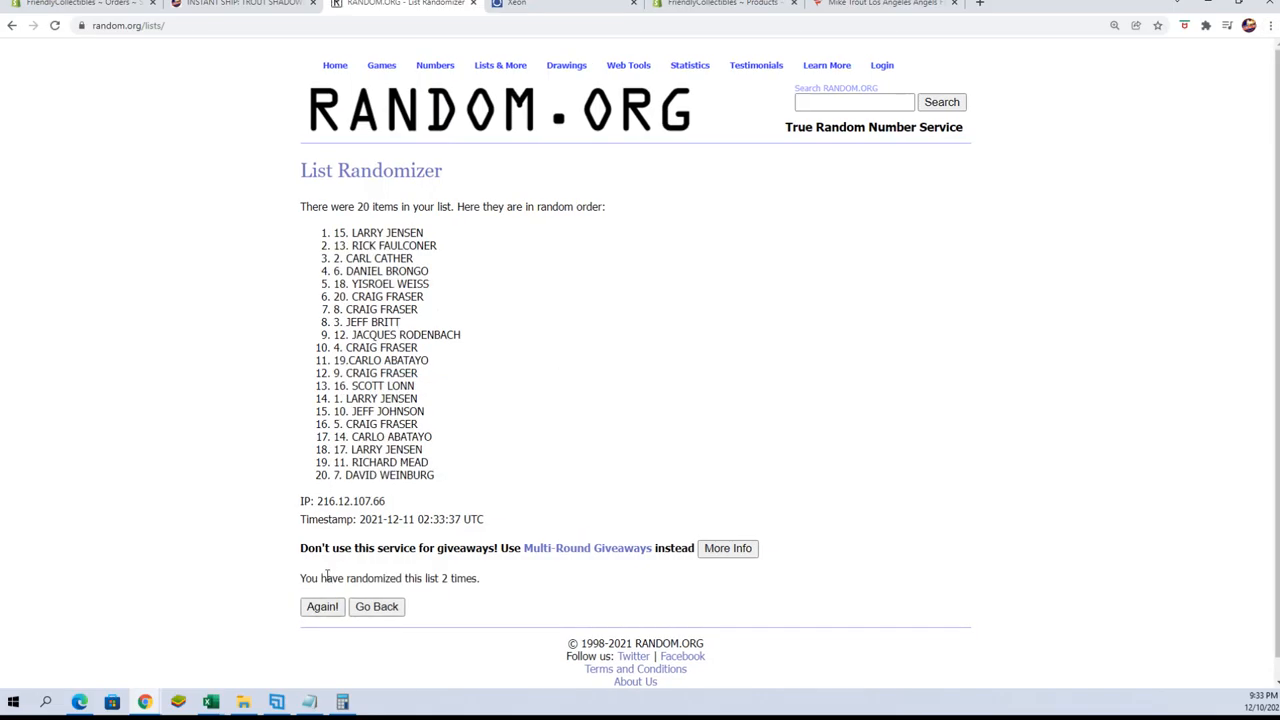
pyautogui.click(322, 606)
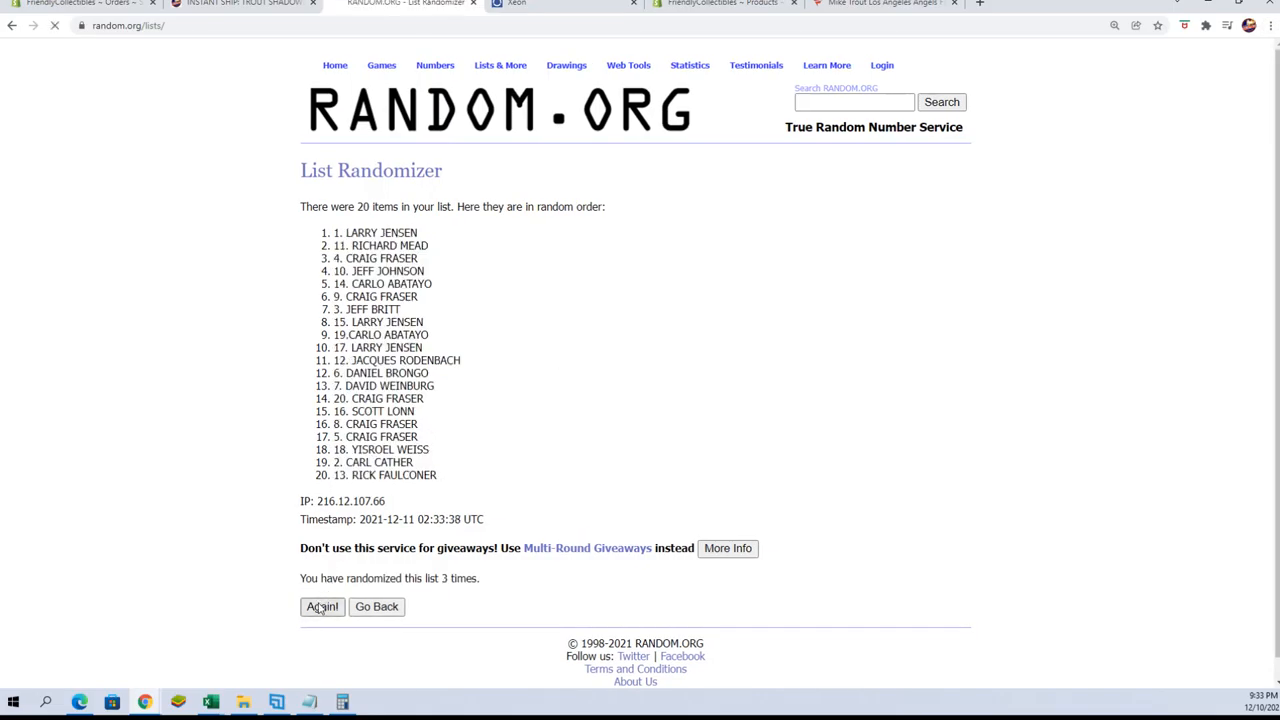
pyautogui.click(322, 608)
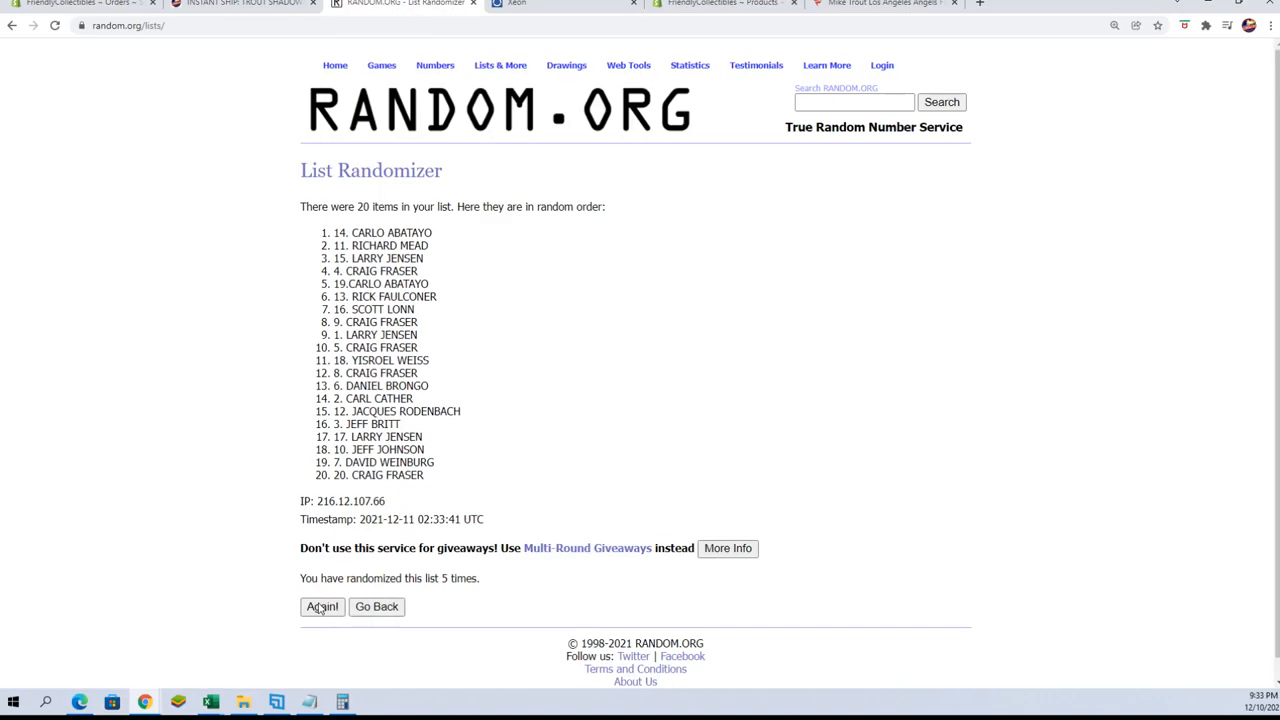
pyautogui.click(320, 608)
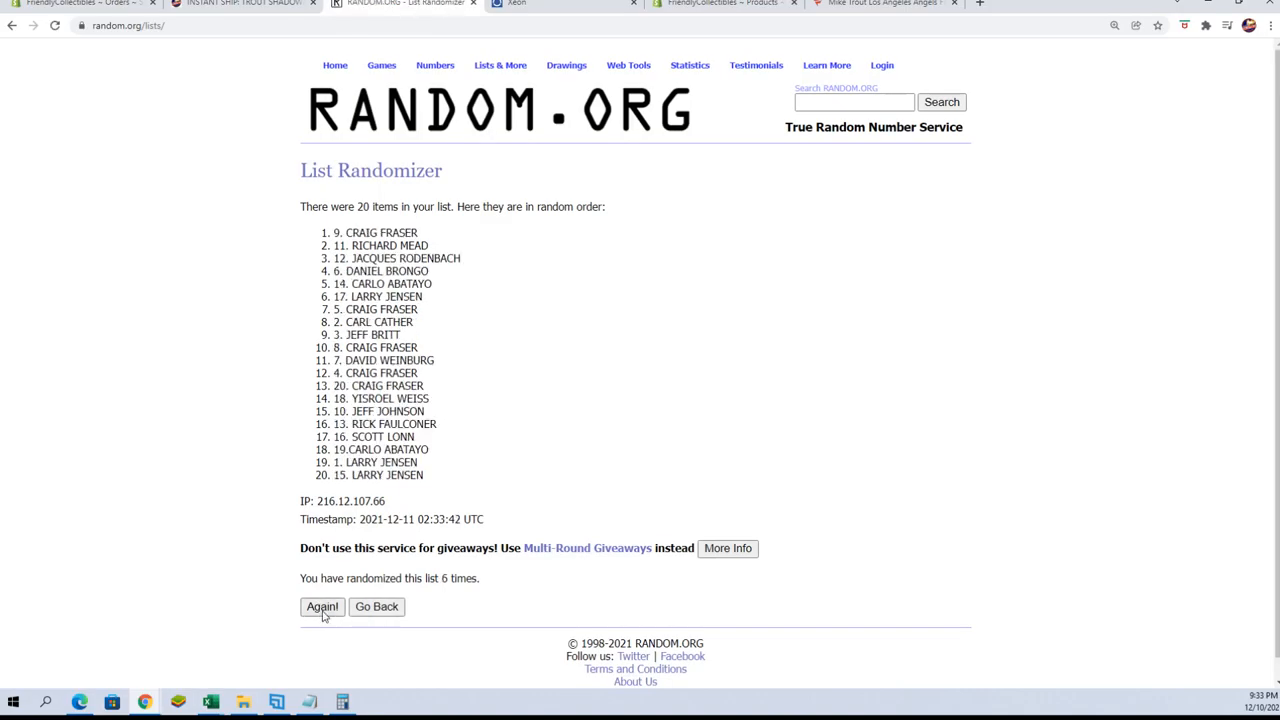
pyautogui.click(322, 608)
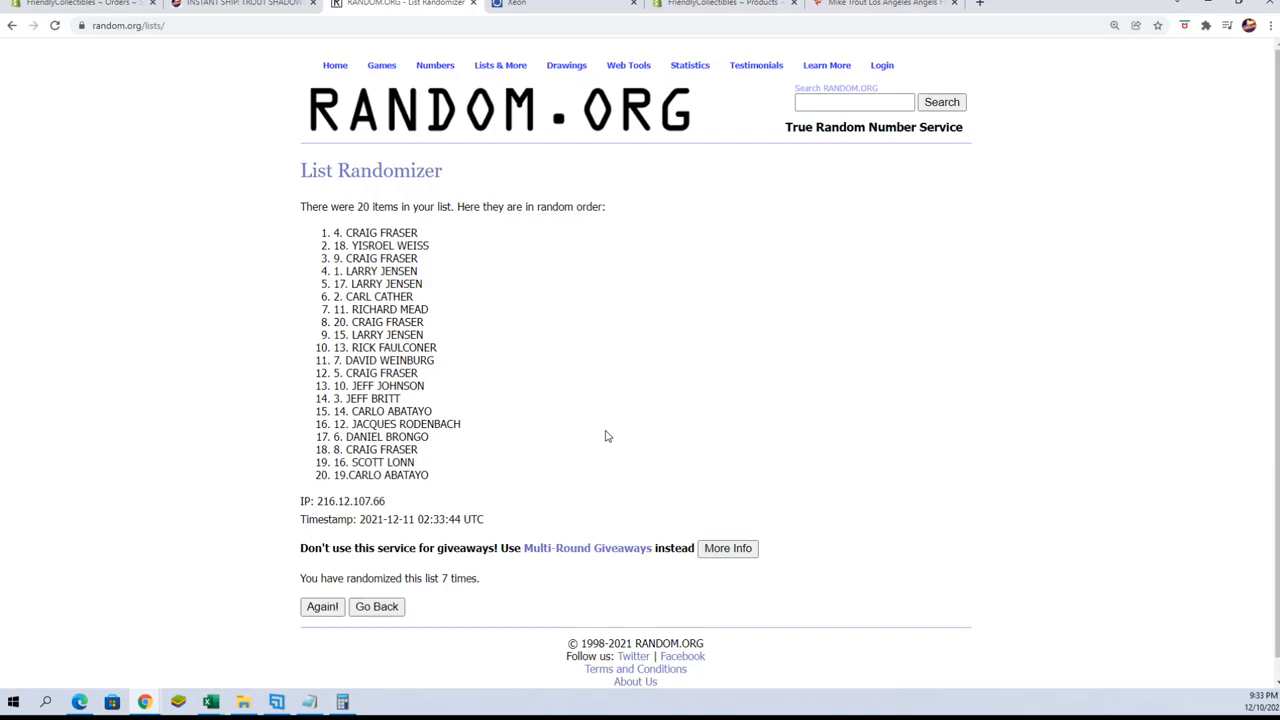
pyautogui.moveTo(612, 432)
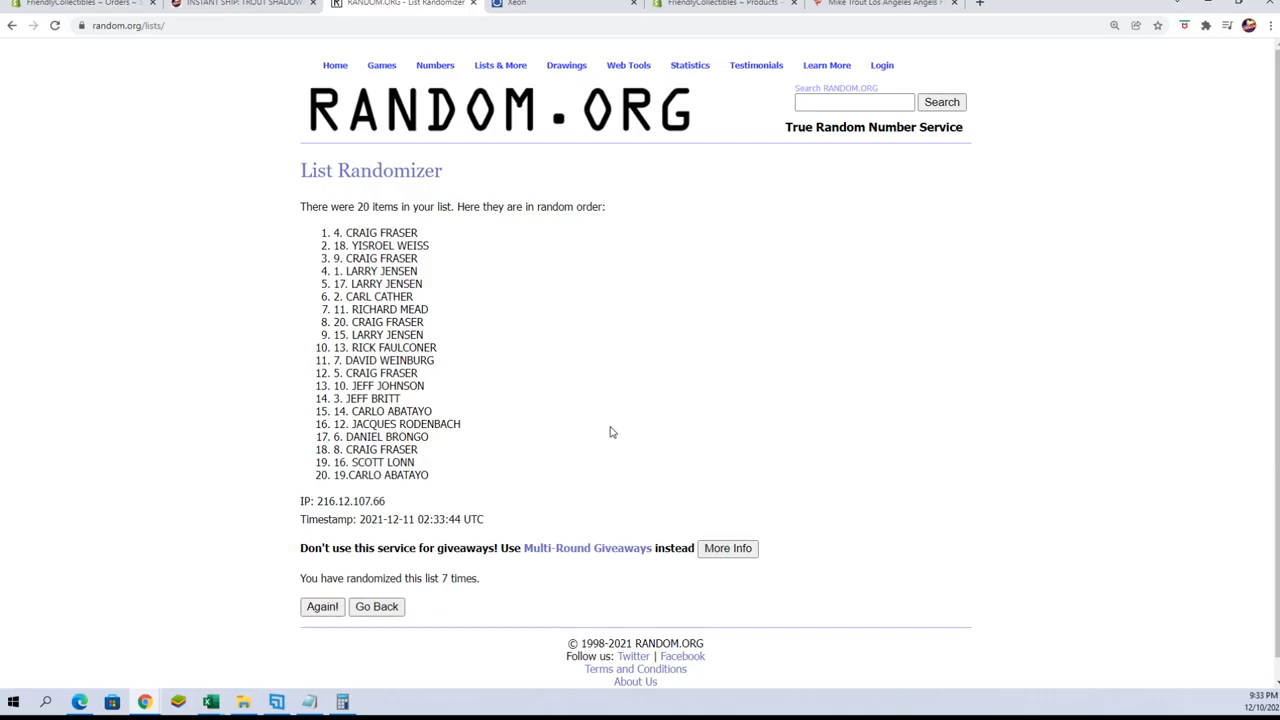
pyautogui.moveTo(638, 418)
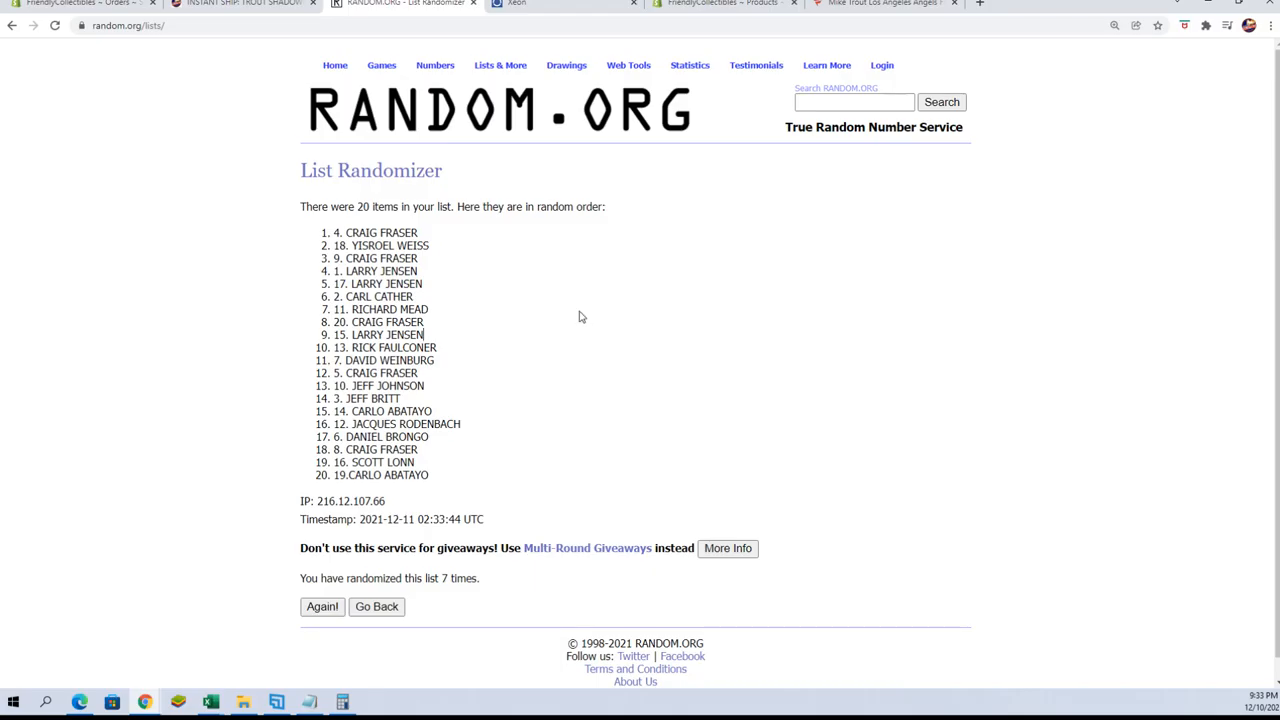
pyautogui.doubleClick(376, 232)
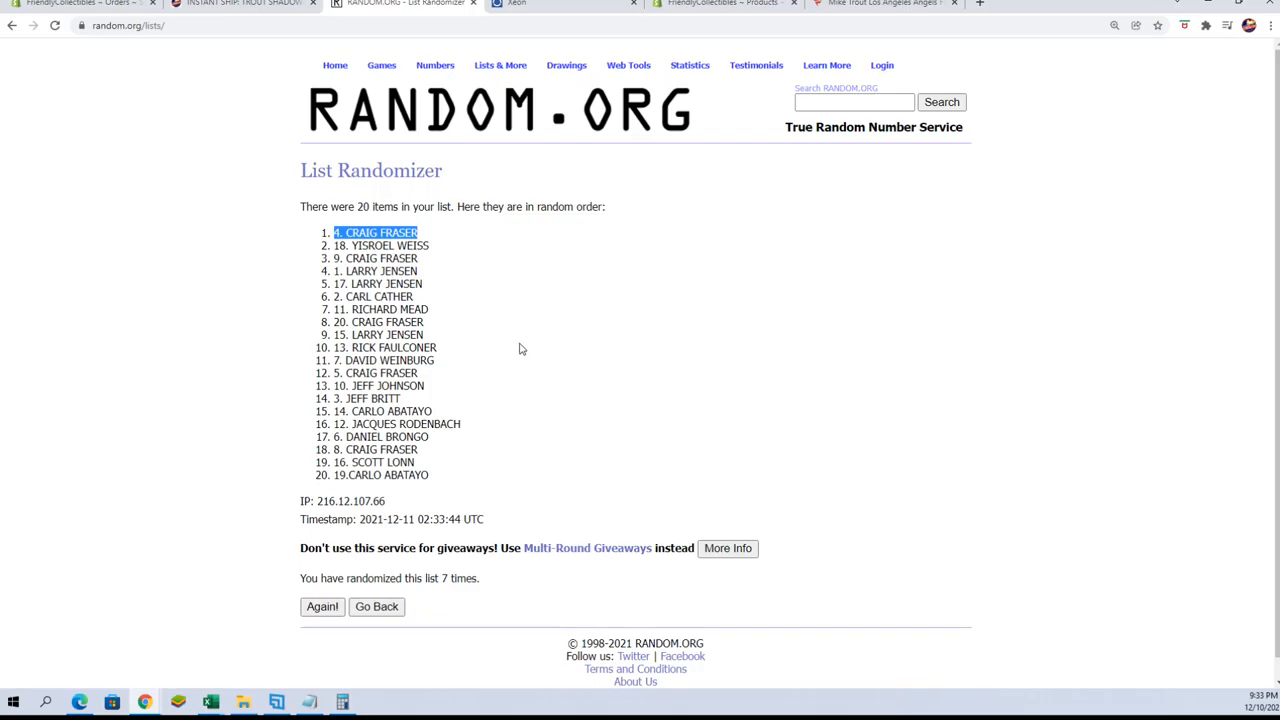
pyautogui.moveTo(632, 222)
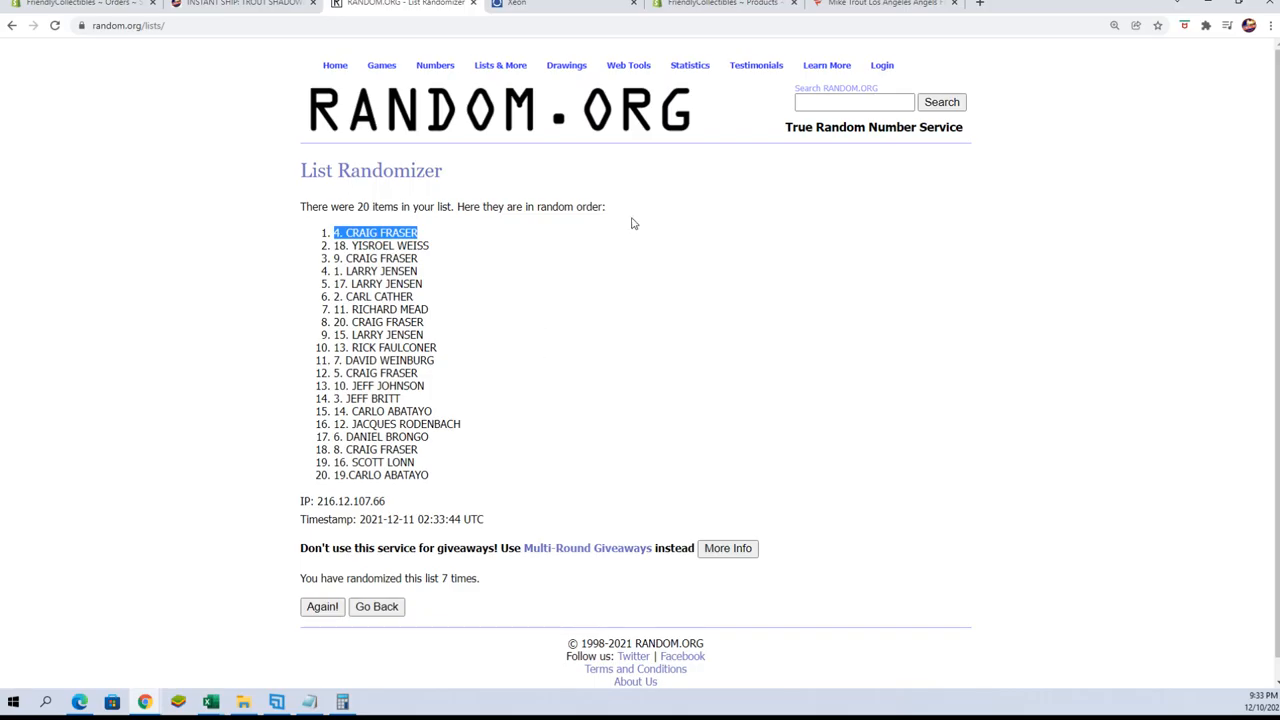
pyautogui.moveTo(648, 206)
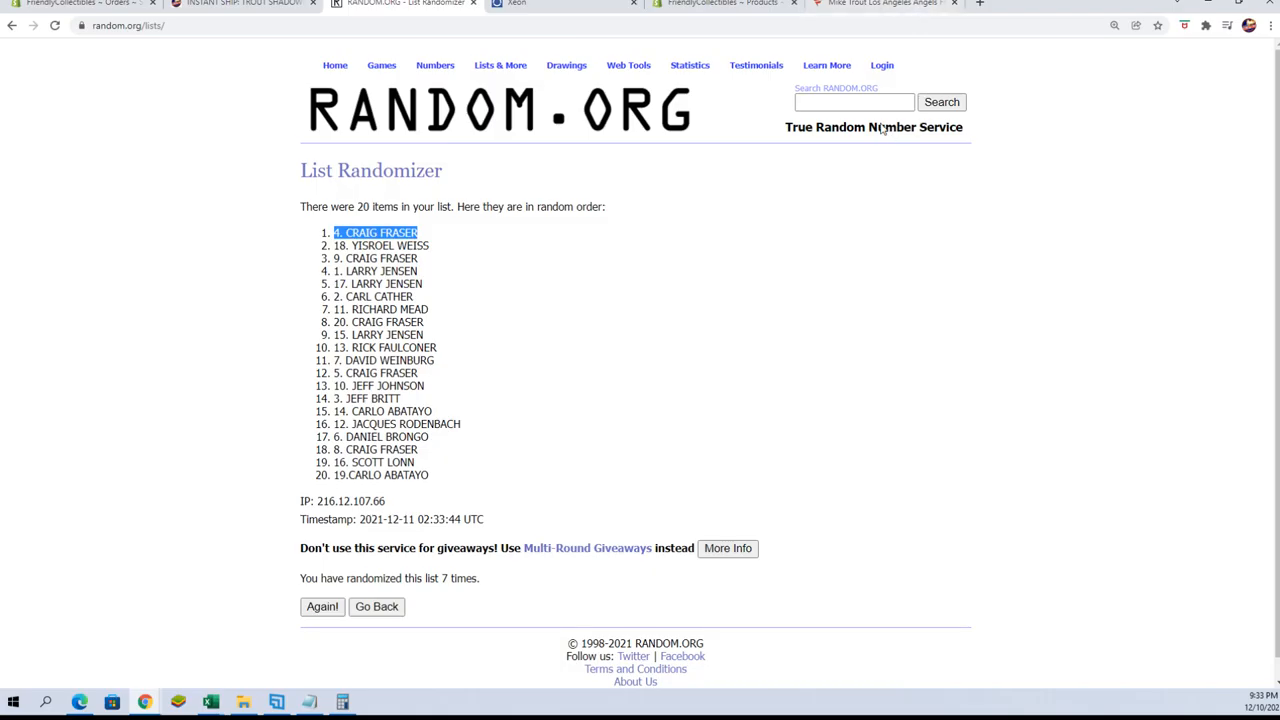
pyautogui.click(896, 4)
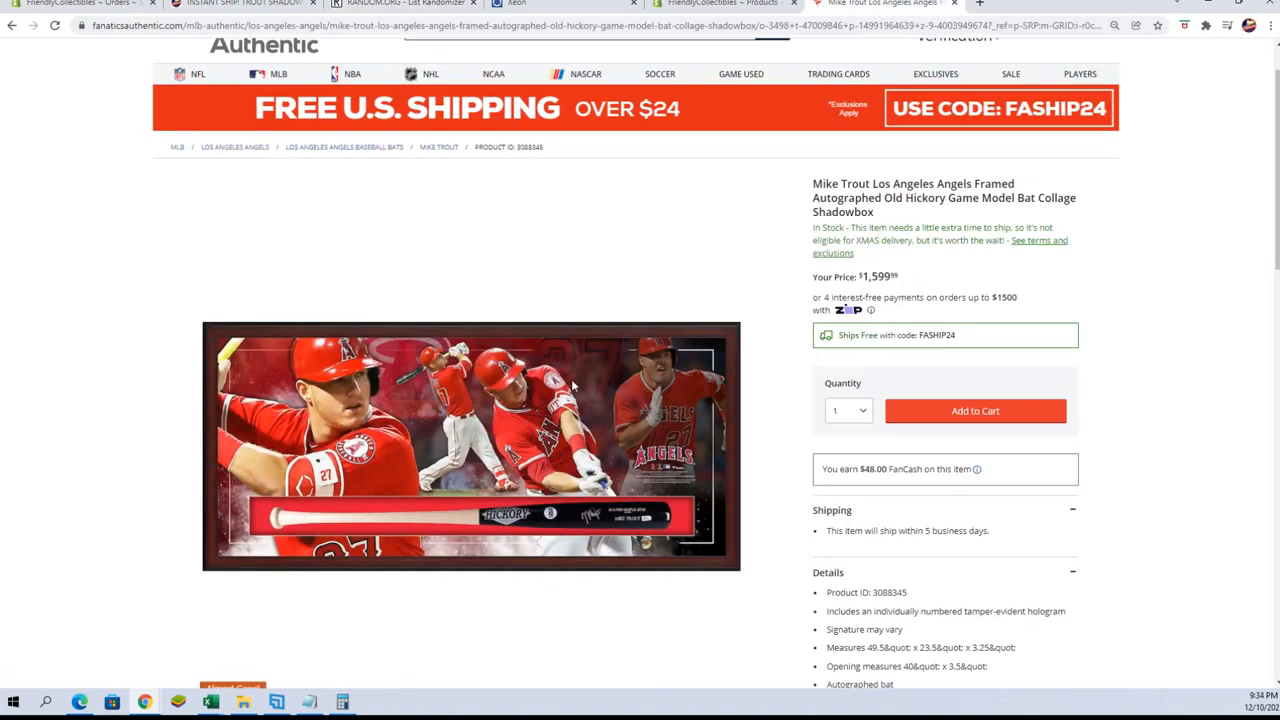
pyautogui.scroll(-3)
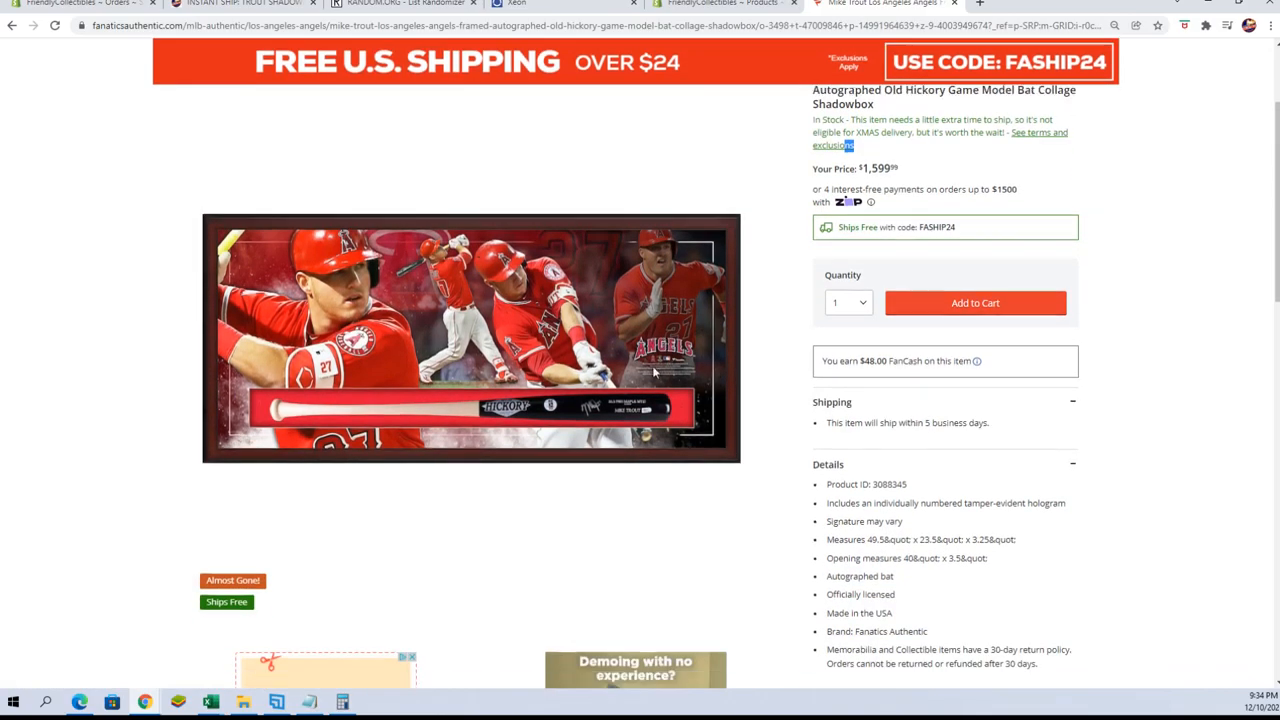
pyautogui.scroll(-3)
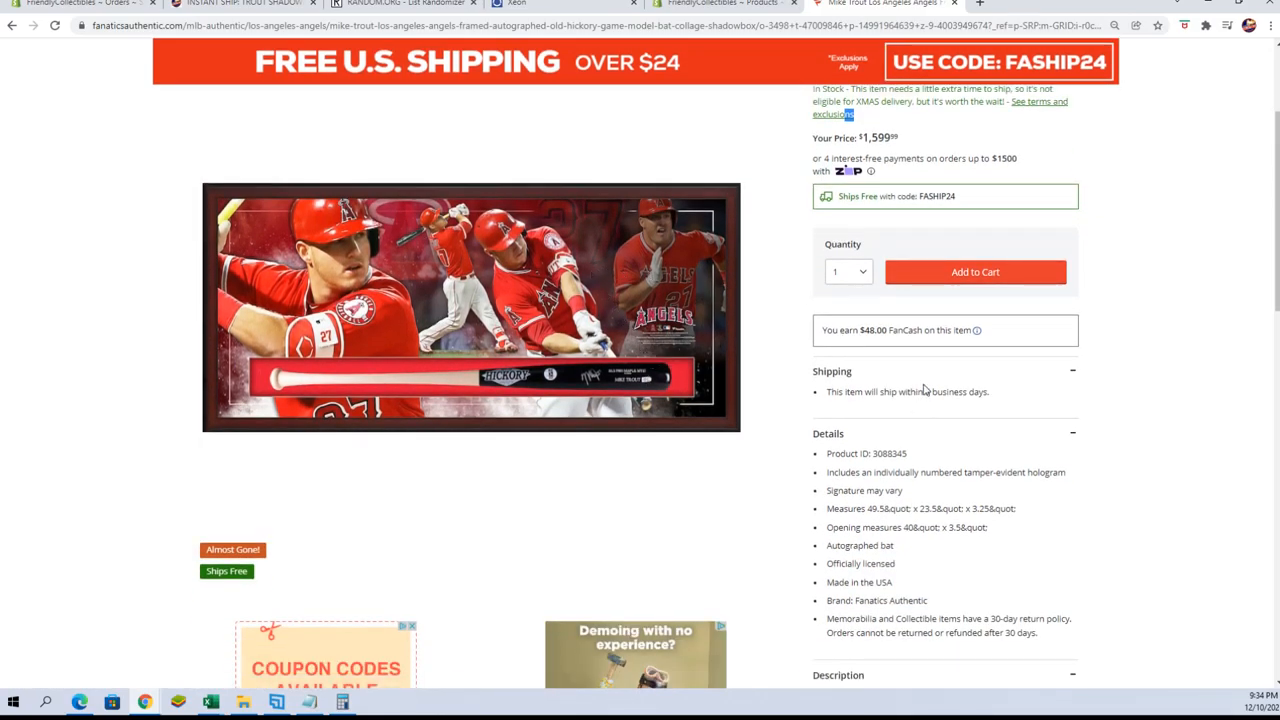
pyautogui.scroll(-3)
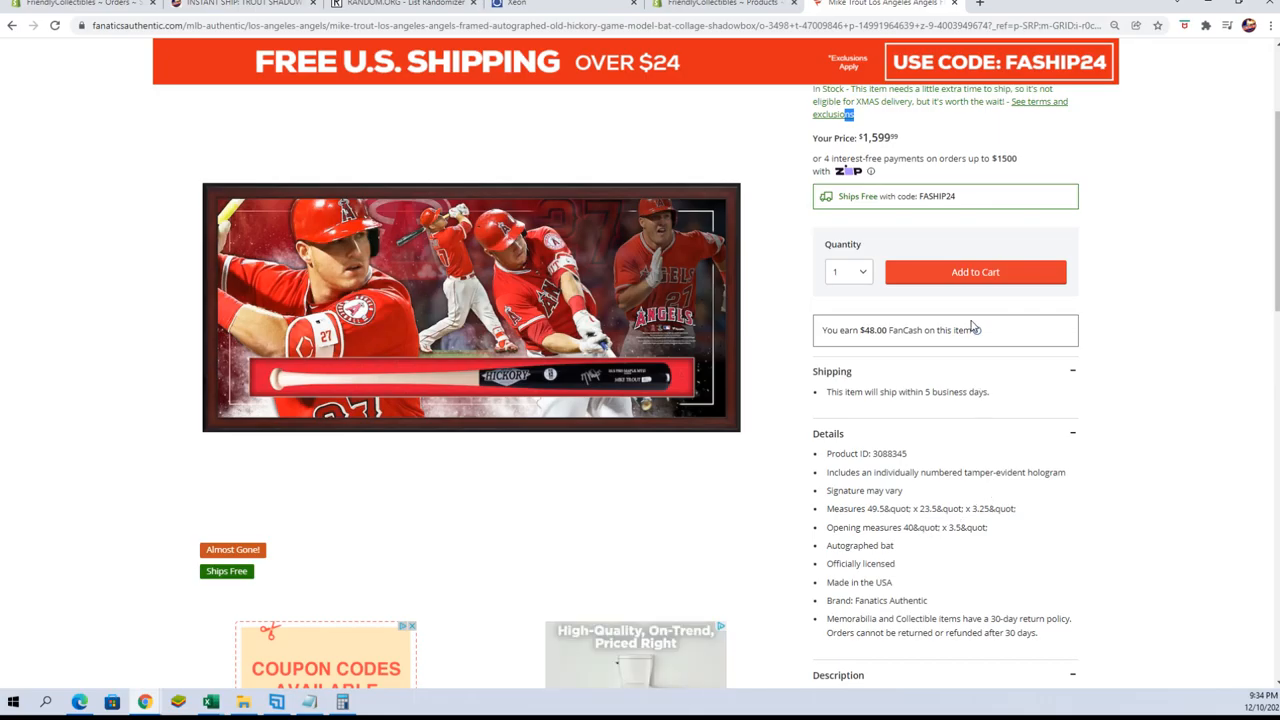
pyautogui.scroll(-3)
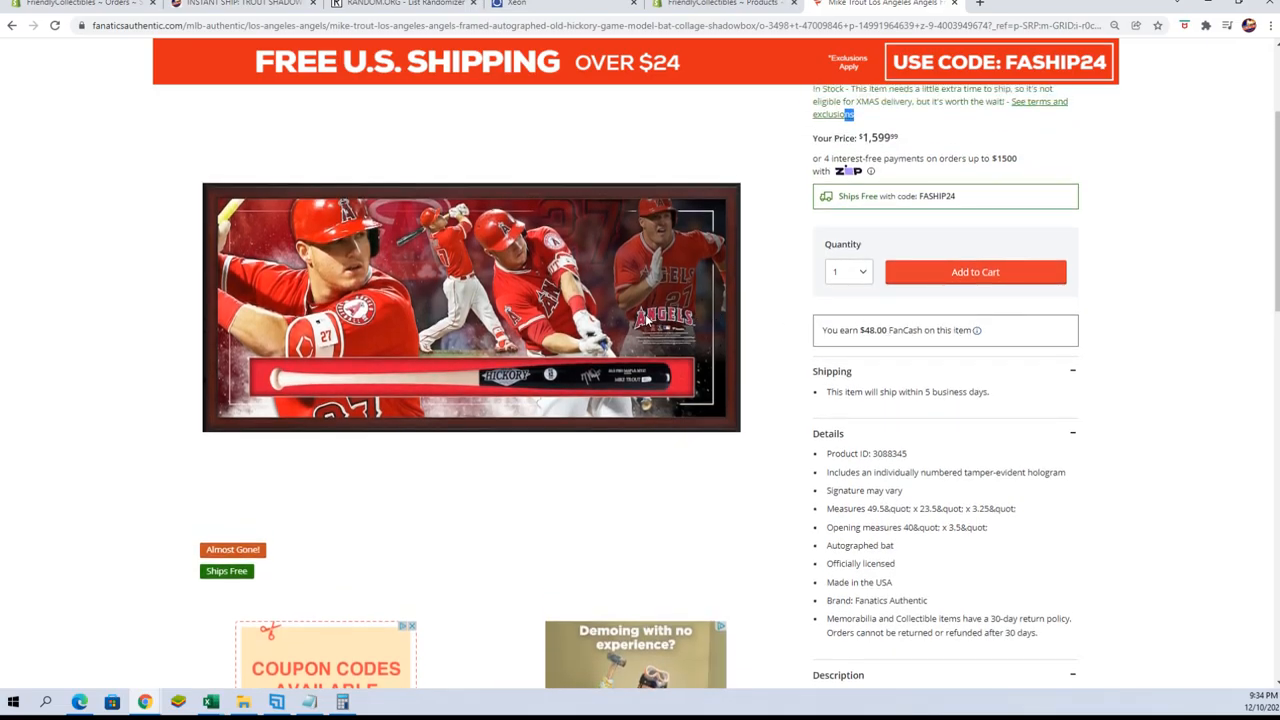
pyautogui.scroll(-3)
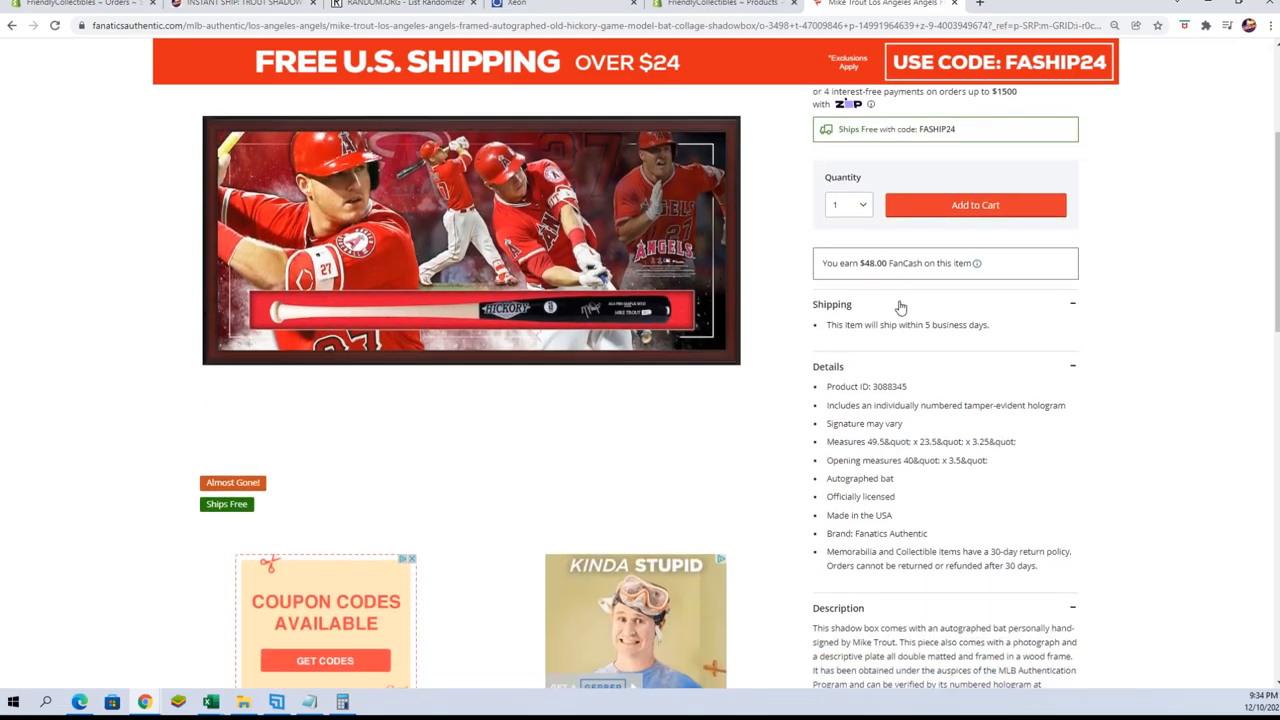
pyautogui.scroll(-3)
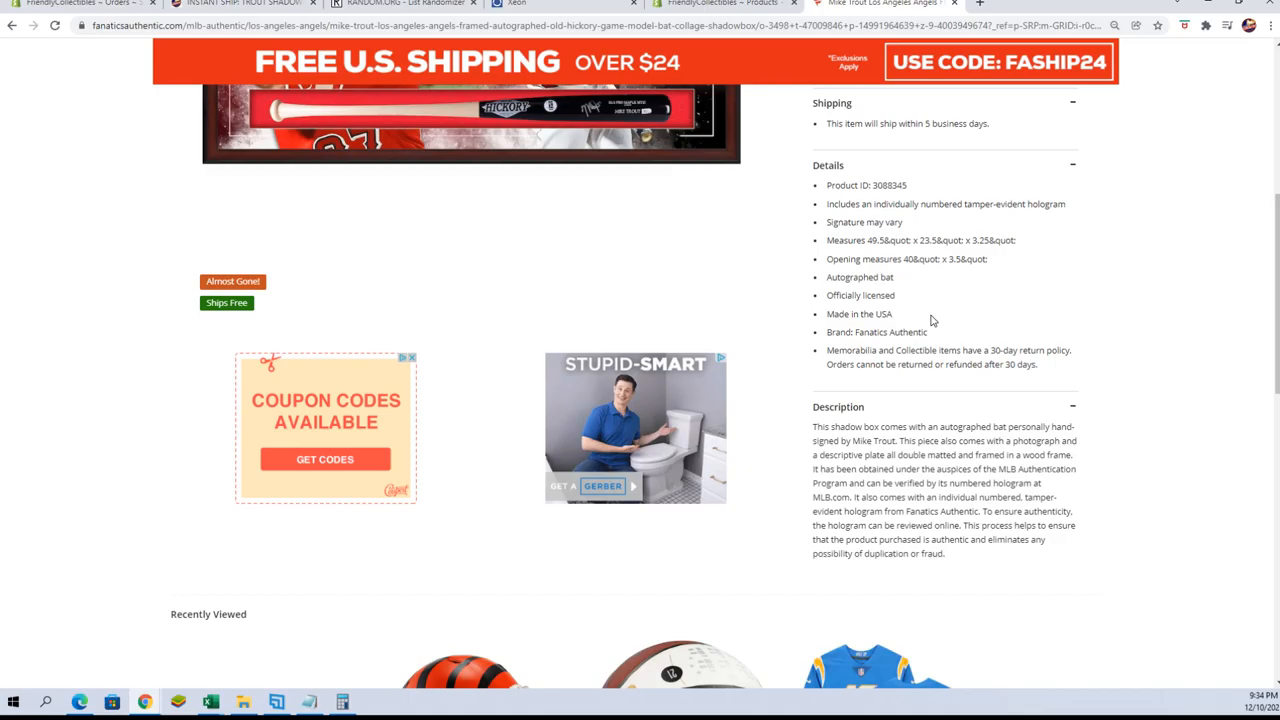
pyautogui.scroll(3)
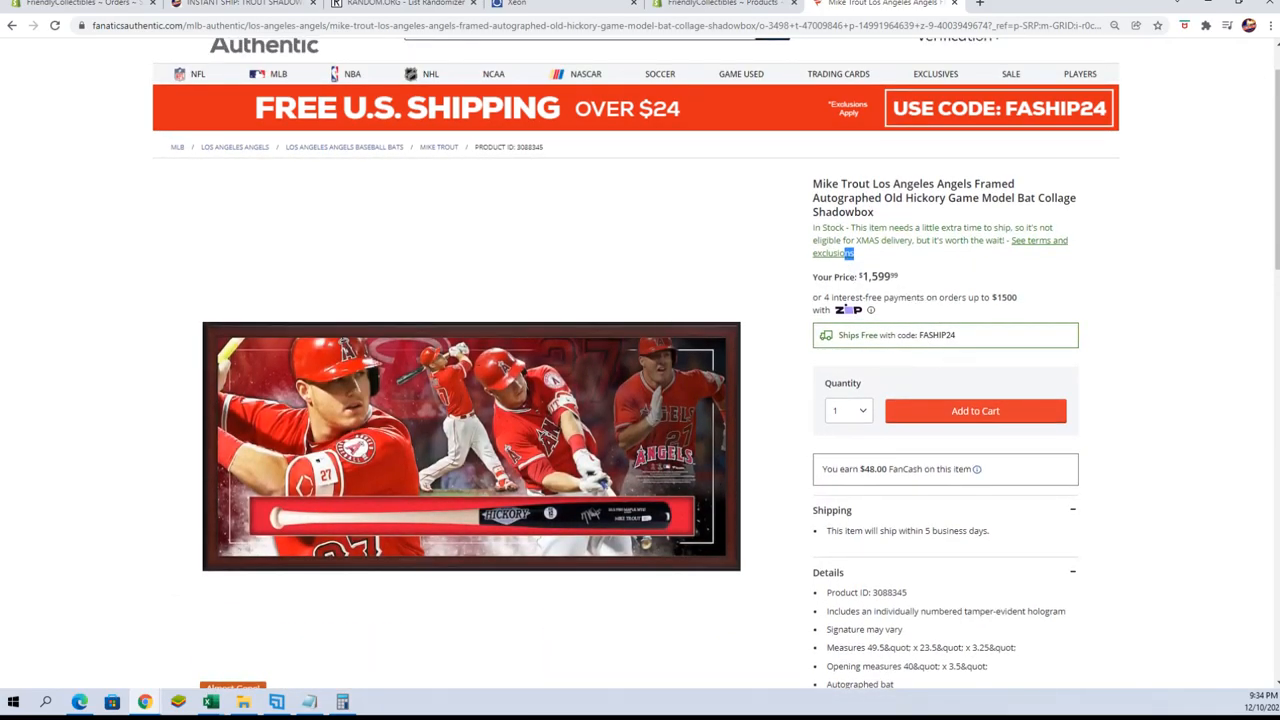